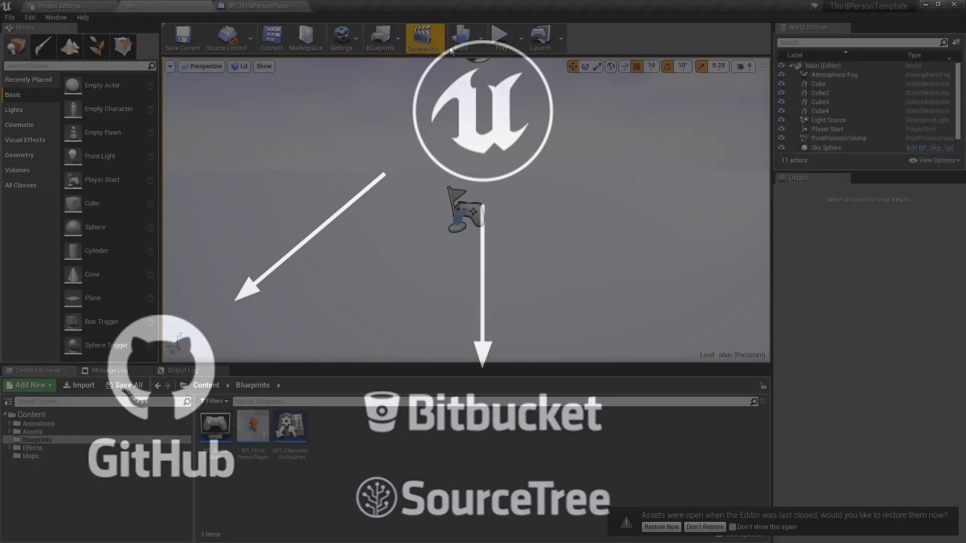
- Play-test the third-person level in editor, stop, and select the PostProcessVolume to view its Details
left_click(501, 39)
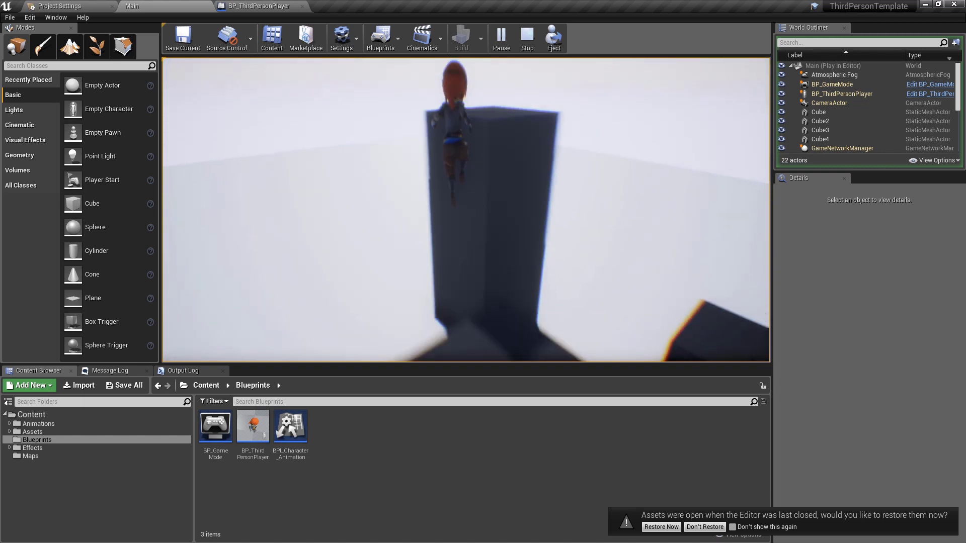
left_click(526, 38)
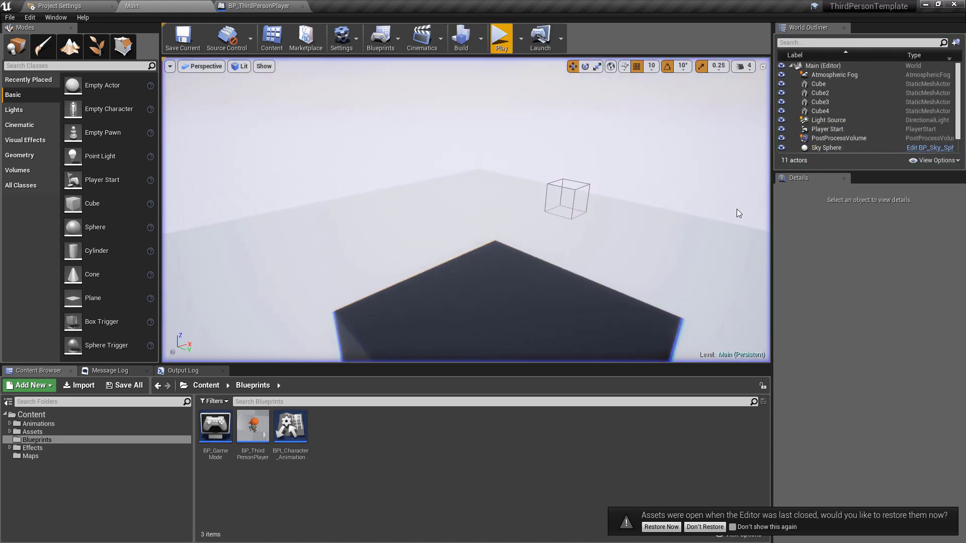
left_click(838, 138)
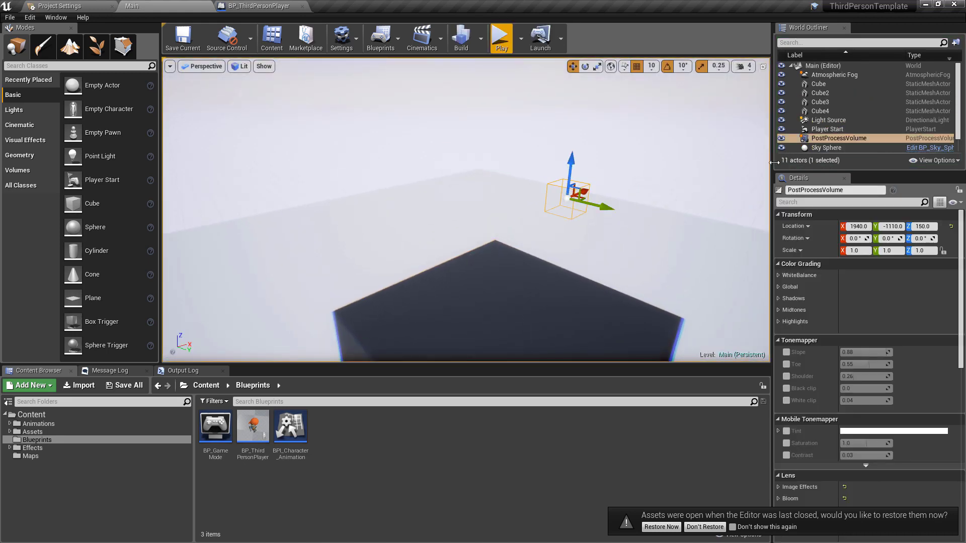